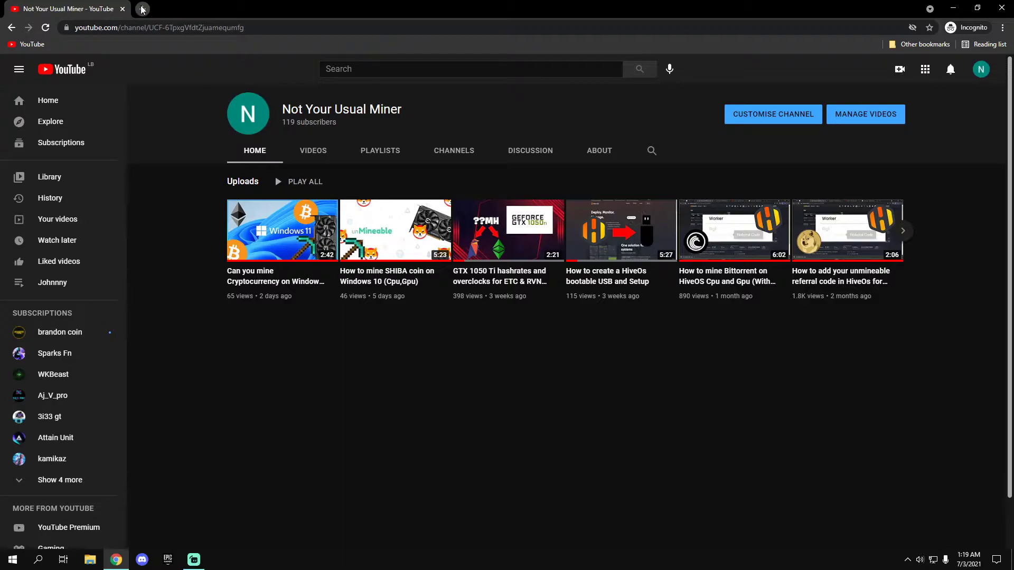
Start downloading the T-Rex 0.20.4 Windows zip from trex-miner.com in a new tab.
{"action": "left_click", "coordinate": [140, 8]}
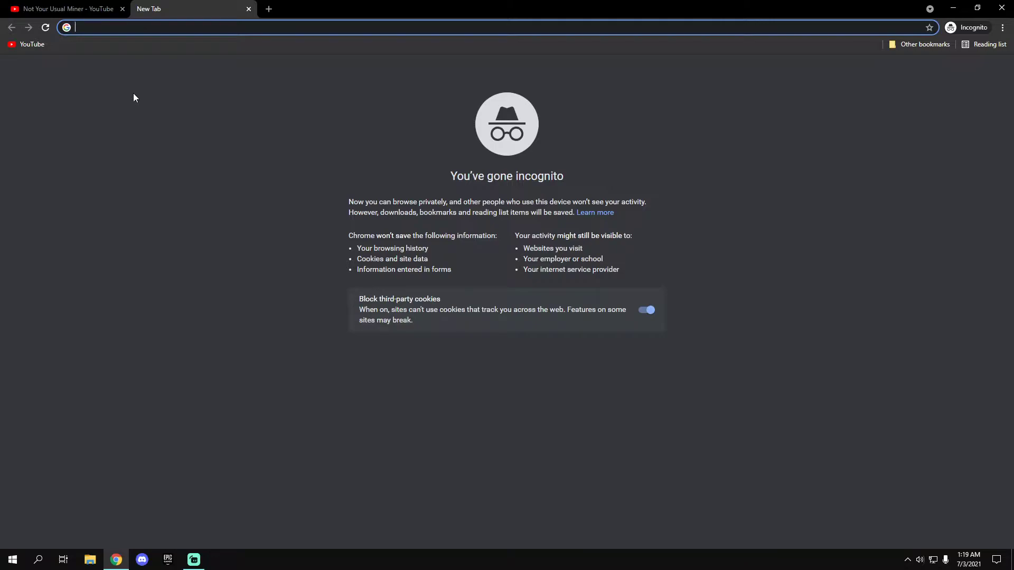
{"action": "type", "text": "trex-miner.com"}
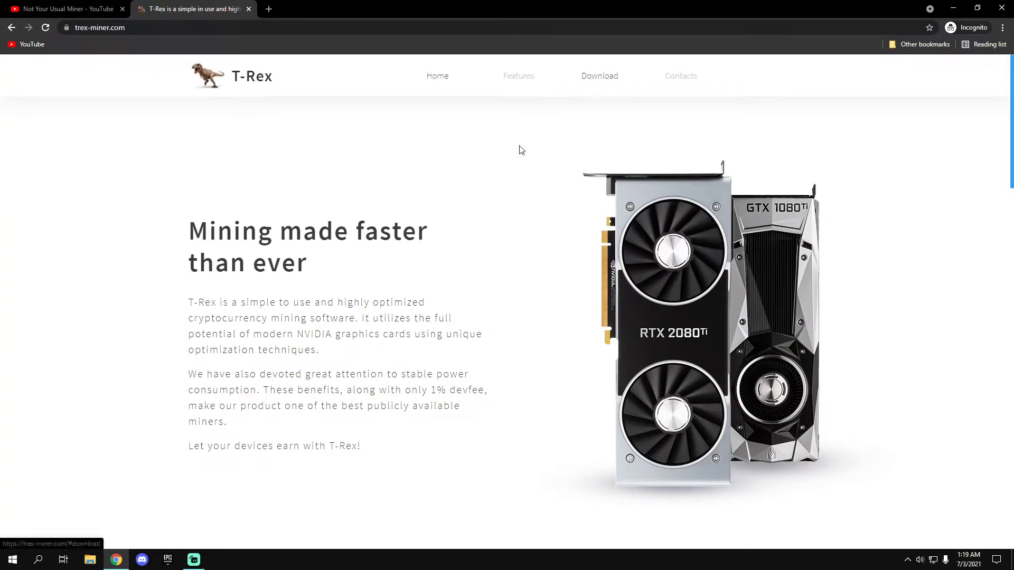
{"action": "scroll", "scroll_direction": "down", "scroll_amount": 3}
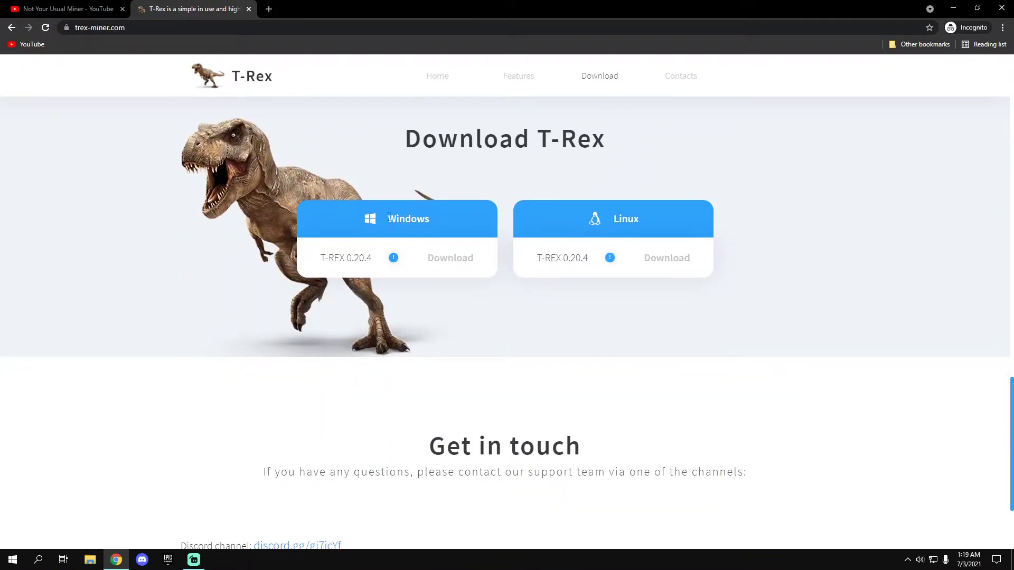
{"action": "mouse_move", "coordinate": [460, 264]}
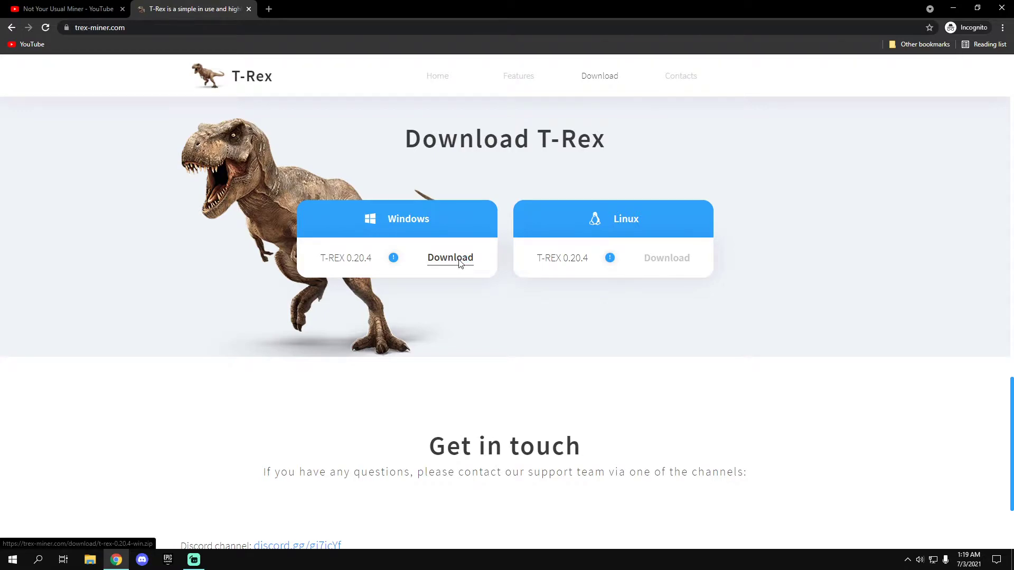
{"action": "left_click", "coordinate": [450, 258]}
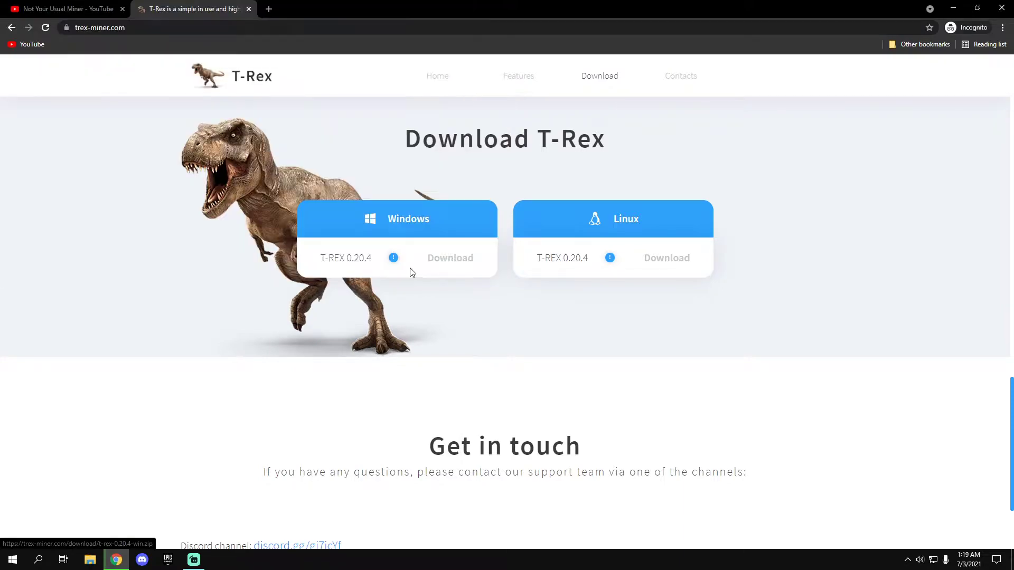
{"action": "left_click", "coordinate": [450, 258]}
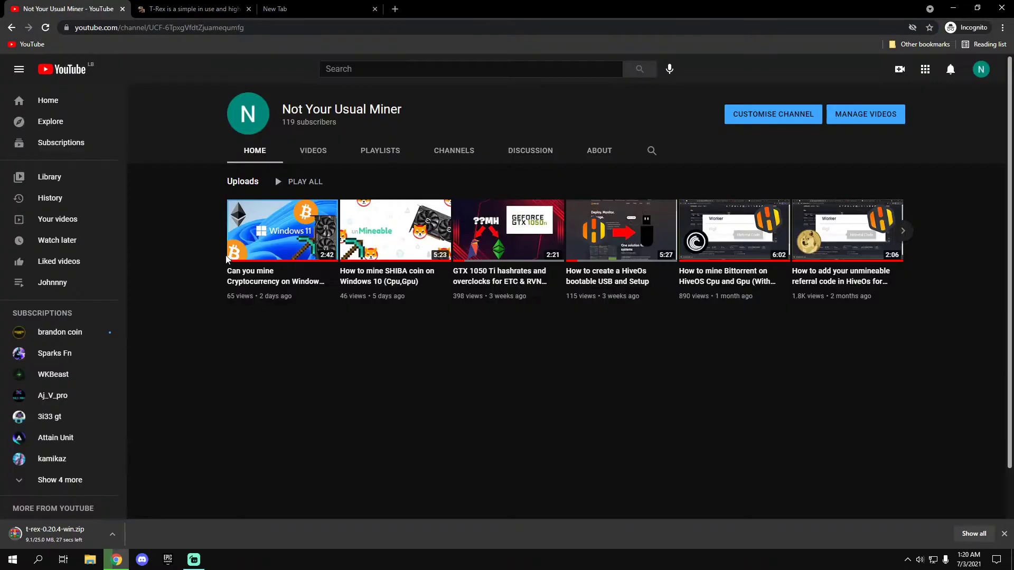
{"action": "mouse_move", "coordinate": [676, 204]}
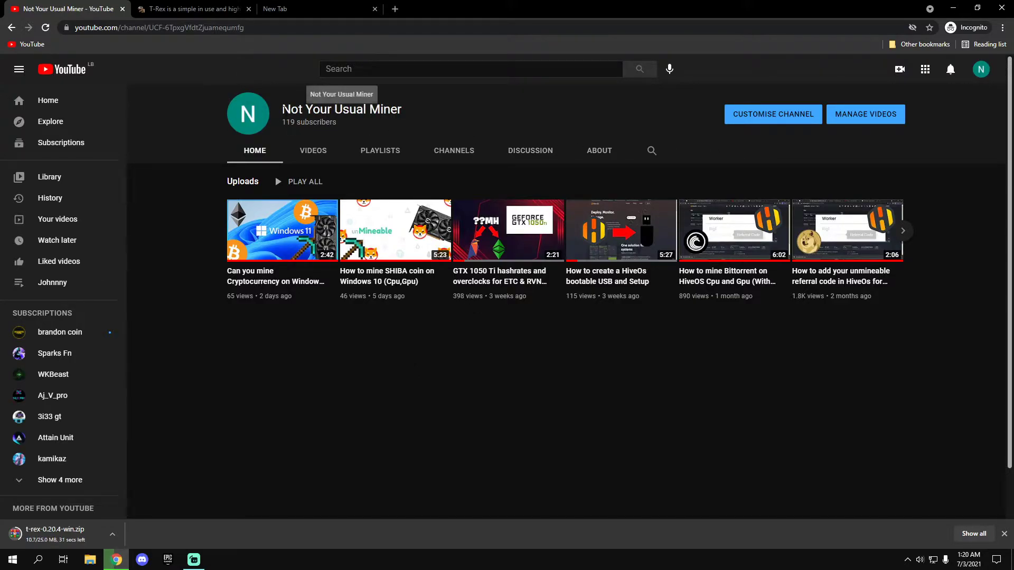
{"action": "mouse_move", "coordinate": [380, 421]}
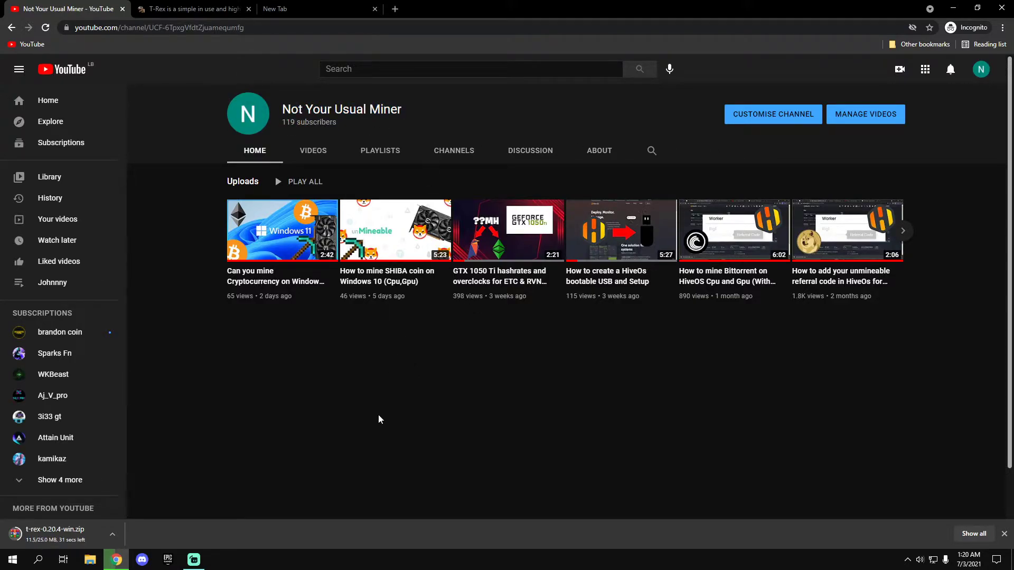
{"action": "mouse_move", "coordinate": [315, 357]}
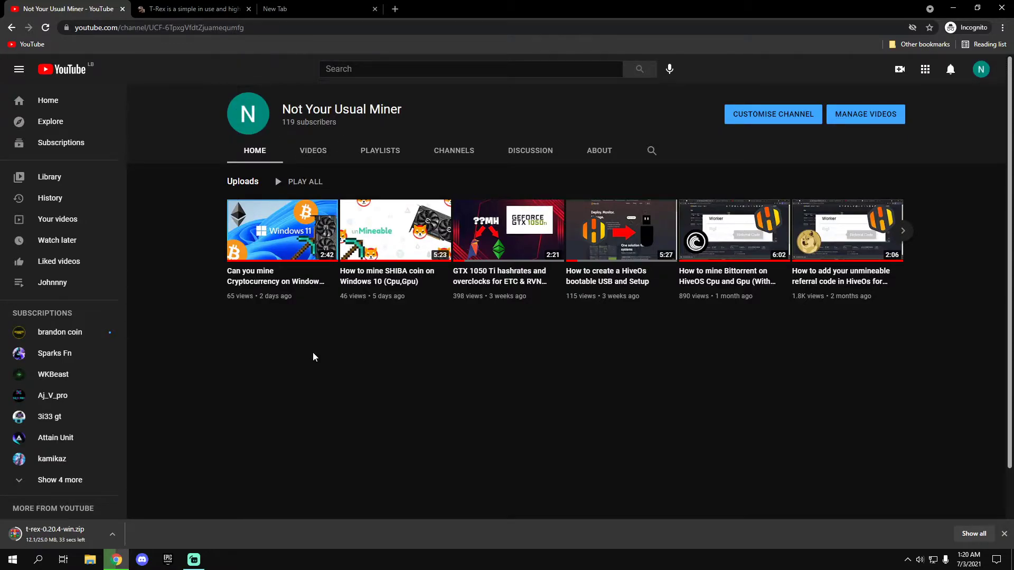
{"action": "mouse_move", "coordinate": [902, 230]}
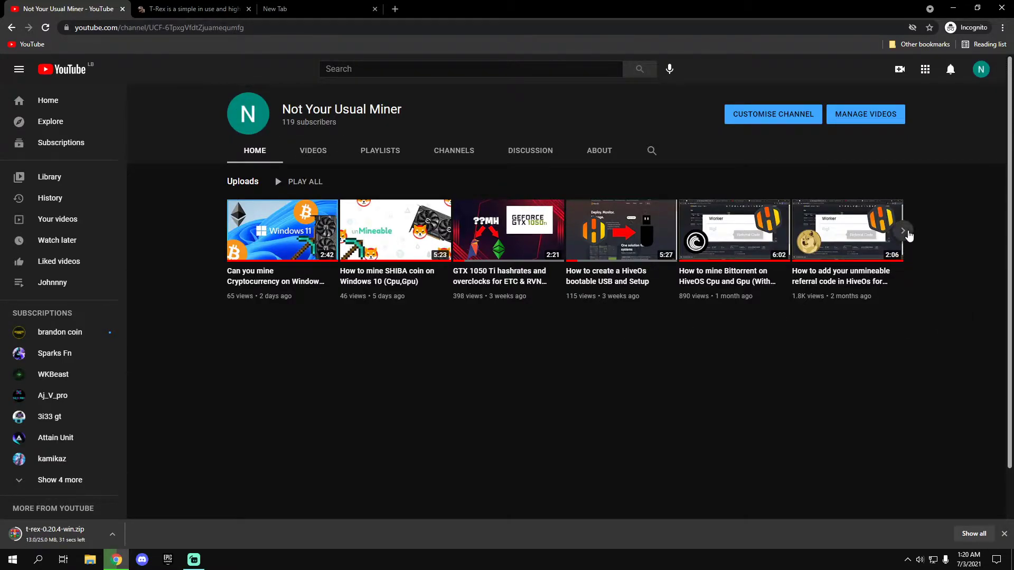
Page through the Not Your Usual Miner channel's uploads carousel and back to the newest.
{"action": "left_click", "coordinate": [903, 230]}
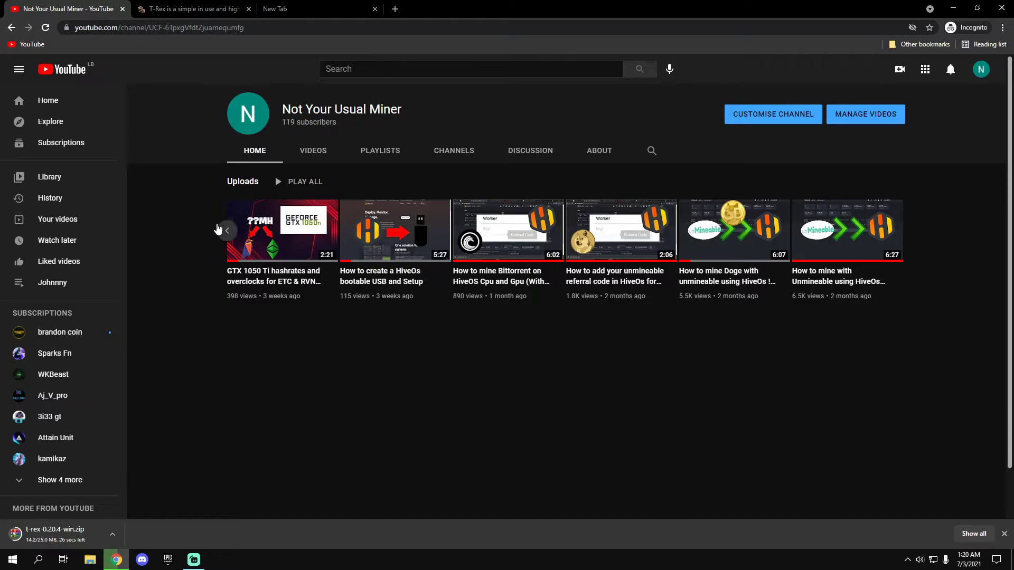
{"action": "left_click", "coordinate": [226, 230]}
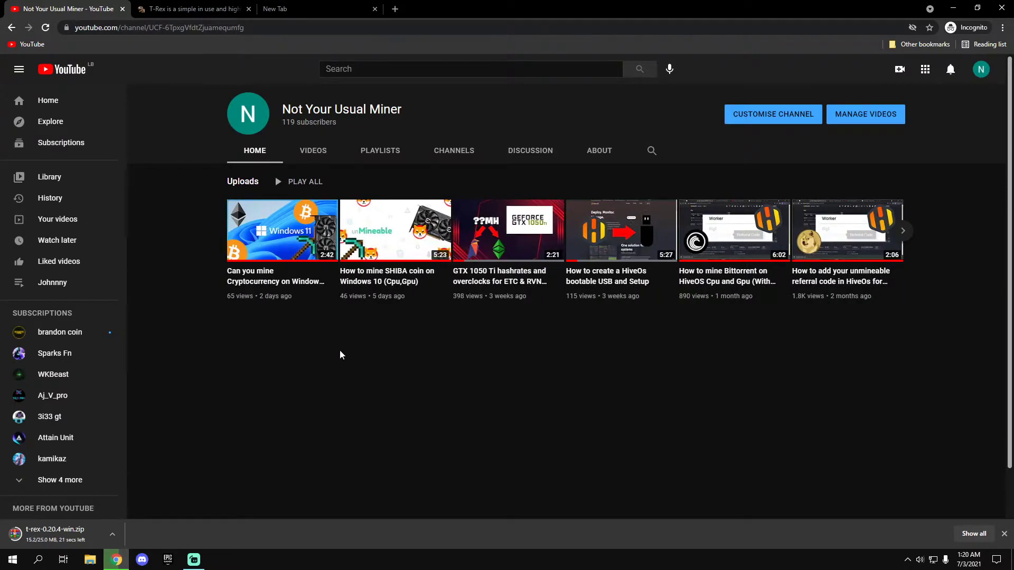
{"action": "mouse_move", "coordinate": [455, 319]}
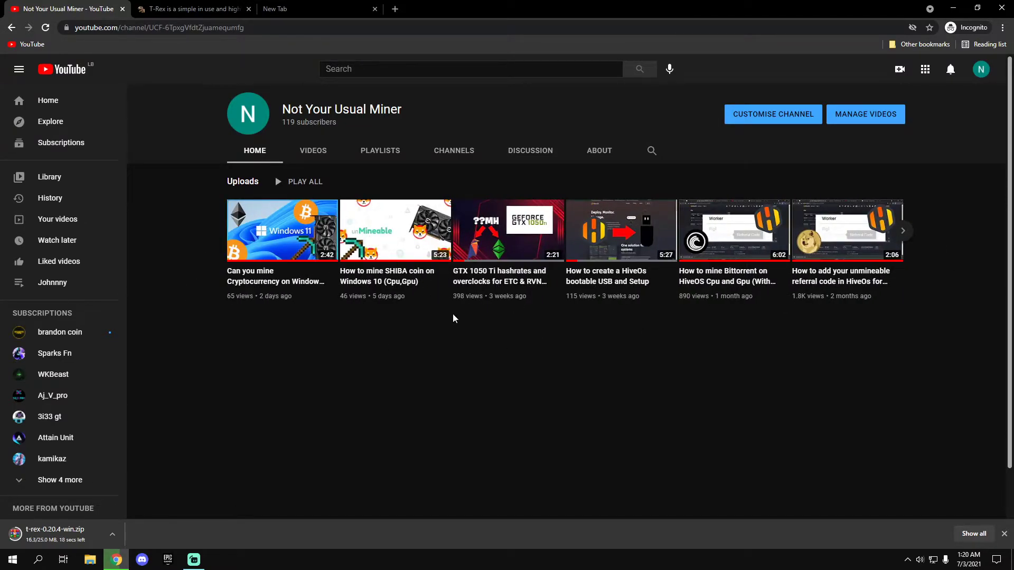
{"action": "mouse_move", "coordinate": [429, 350]}
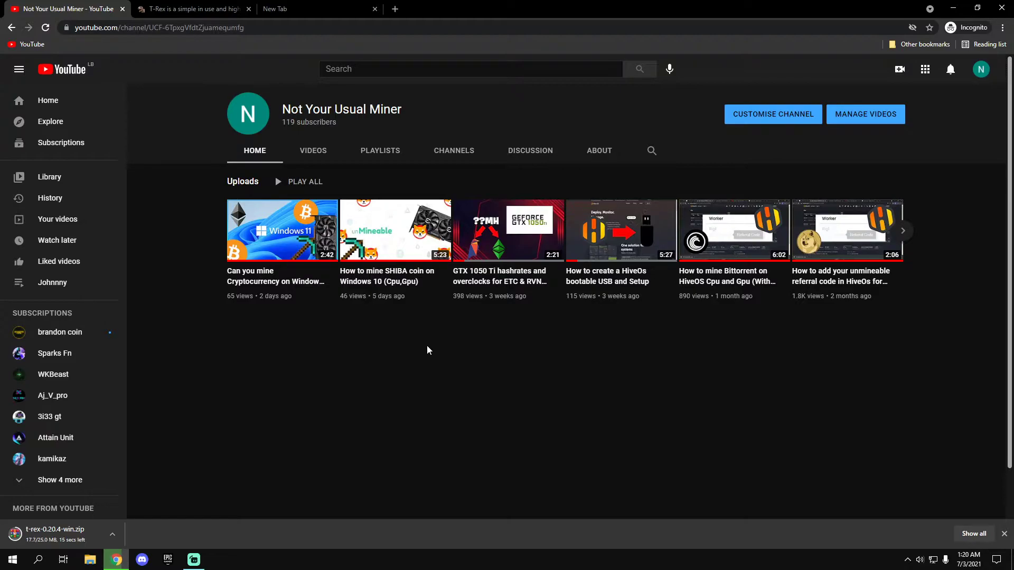
{"action": "mouse_move", "coordinate": [305, 390]}
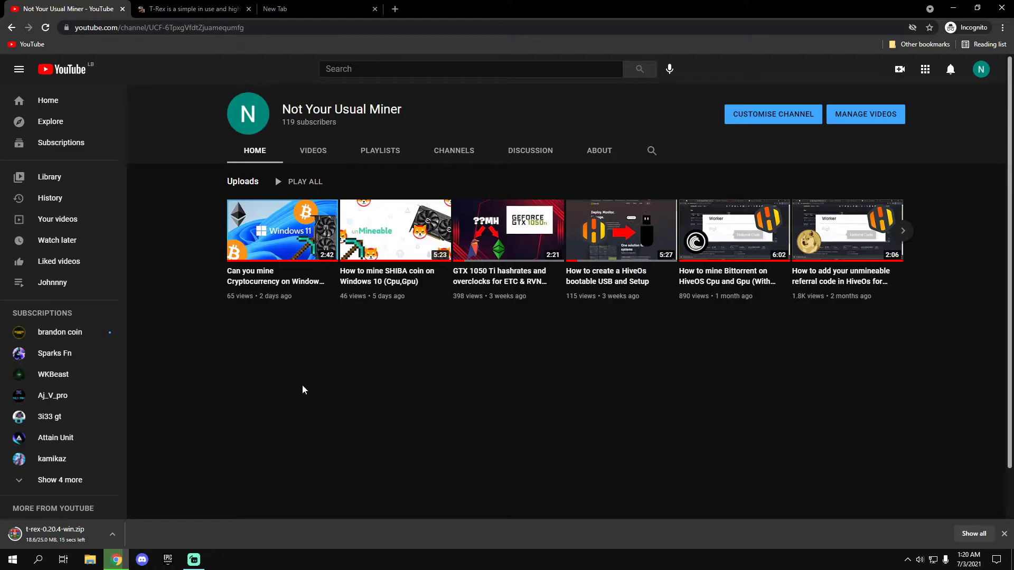
{"action": "mouse_move", "coordinate": [314, 11]}
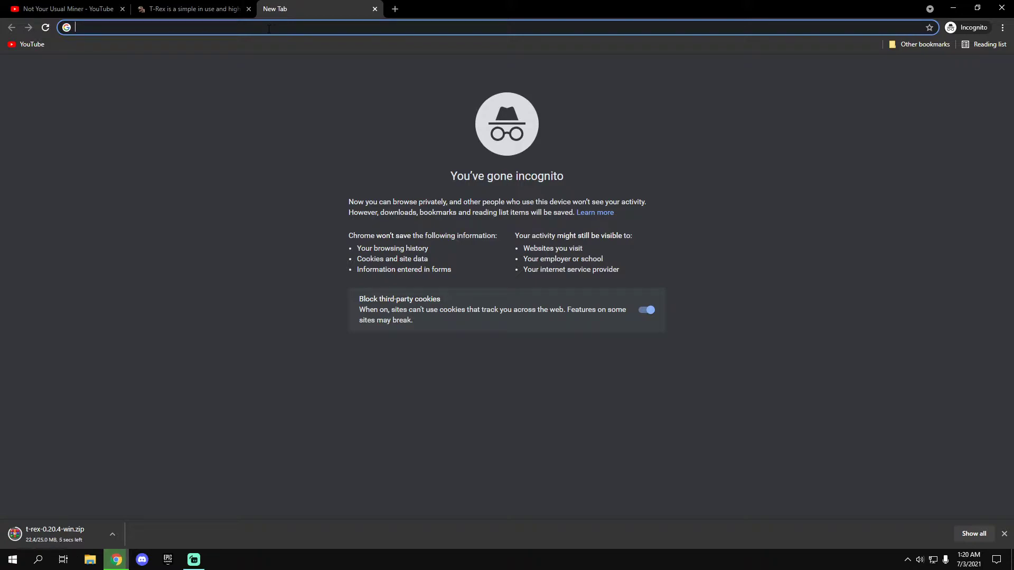
Bring up the Ravencoin (RVN) KawPow pool list on miningpoolstats.stream via 'rvn'.
{"action": "type", "text": "rvn"}
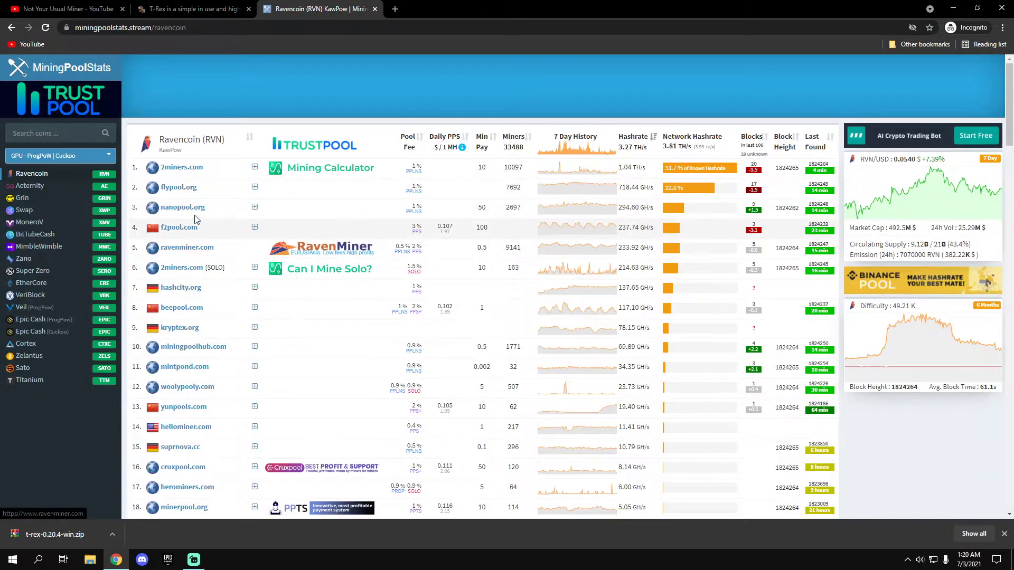
{"action": "mouse_move", "coordinate": [198, 193]}
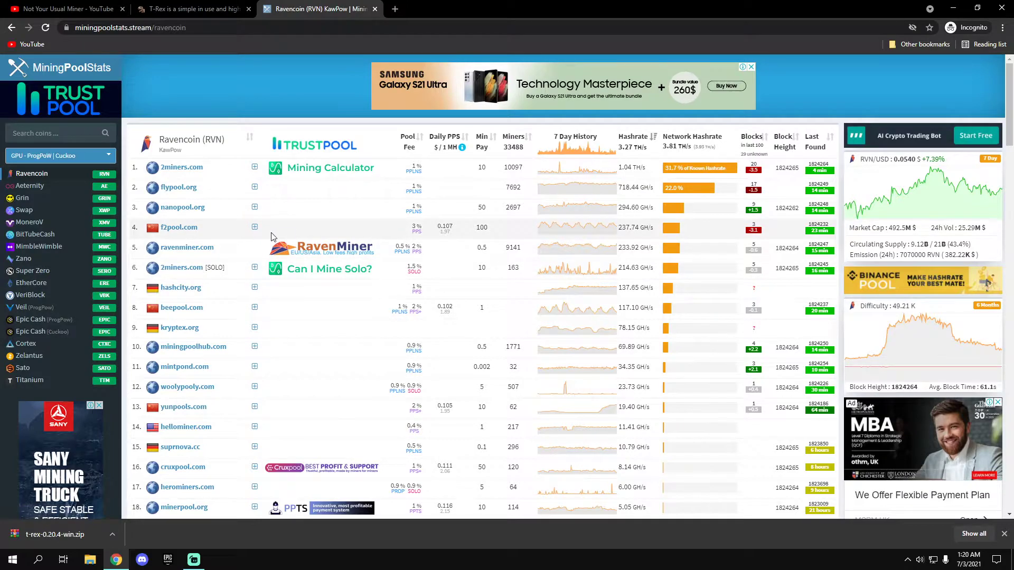
{"action": "mouse_move", "coordinate": [425, 159]}
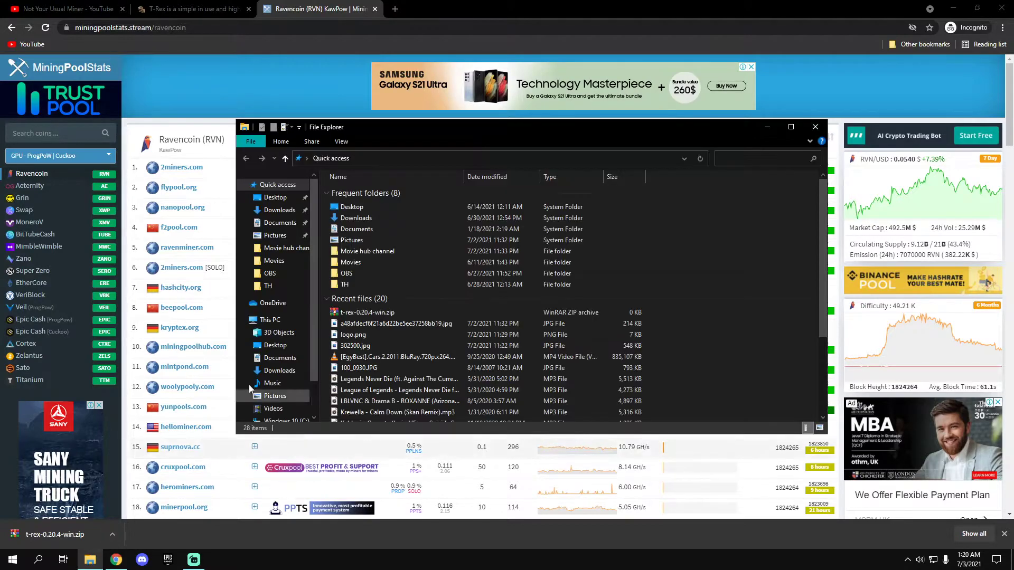
Extract t-rex-0.20.4-win.zip in Desktop > Miners into its own t-rex-0.20.4-win folder.
{"action": "left_click", "coordinate": [273, 196]}
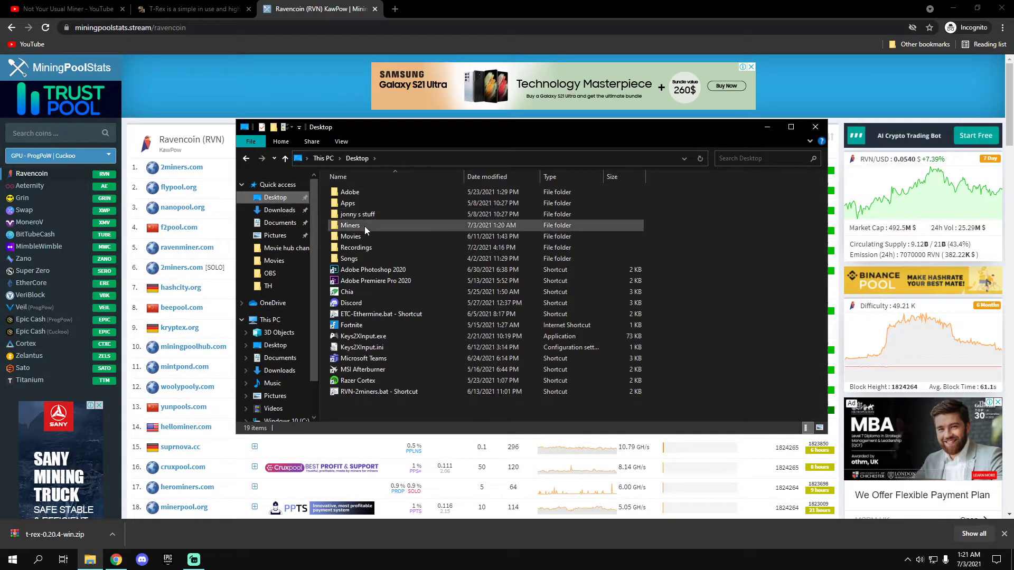
{"action": "double_click", "coordinate": [349, 225]}
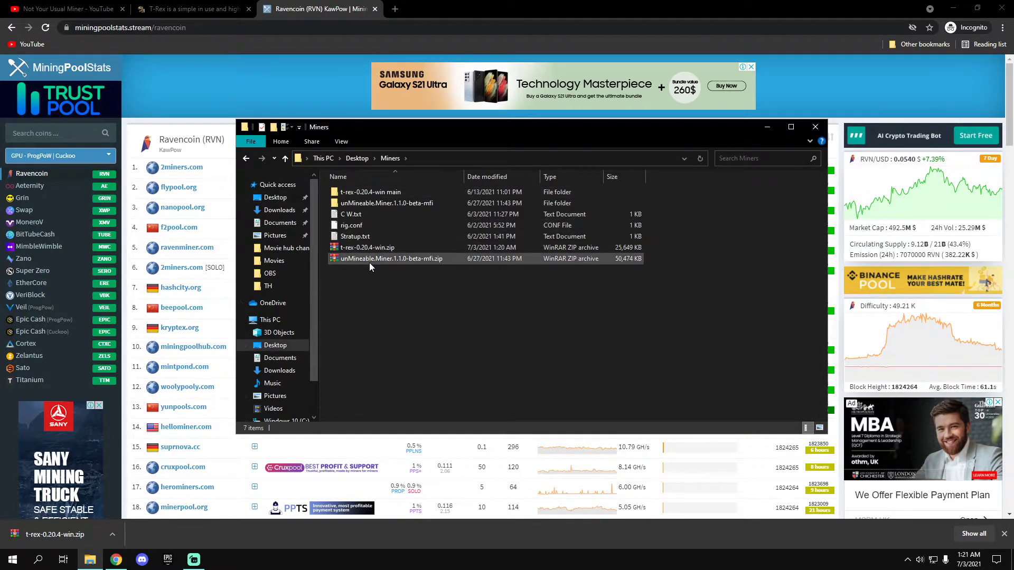
{"action": "right_click", "coordinate": [368, 247]}
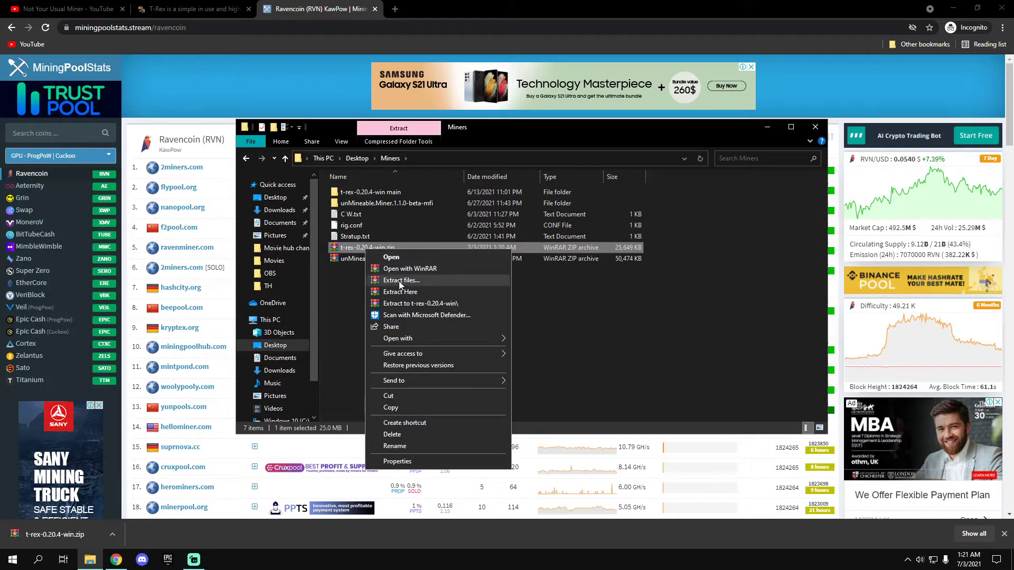
{"action": "left_click", "coordinate": [401, 280]}
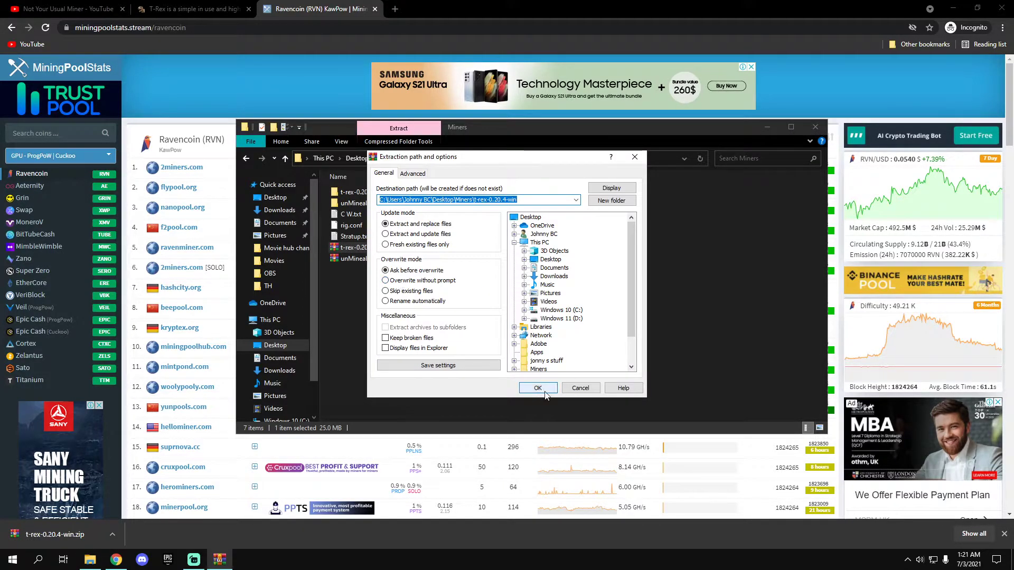
{"action": "left_click", "coordinate": [537, 388]}
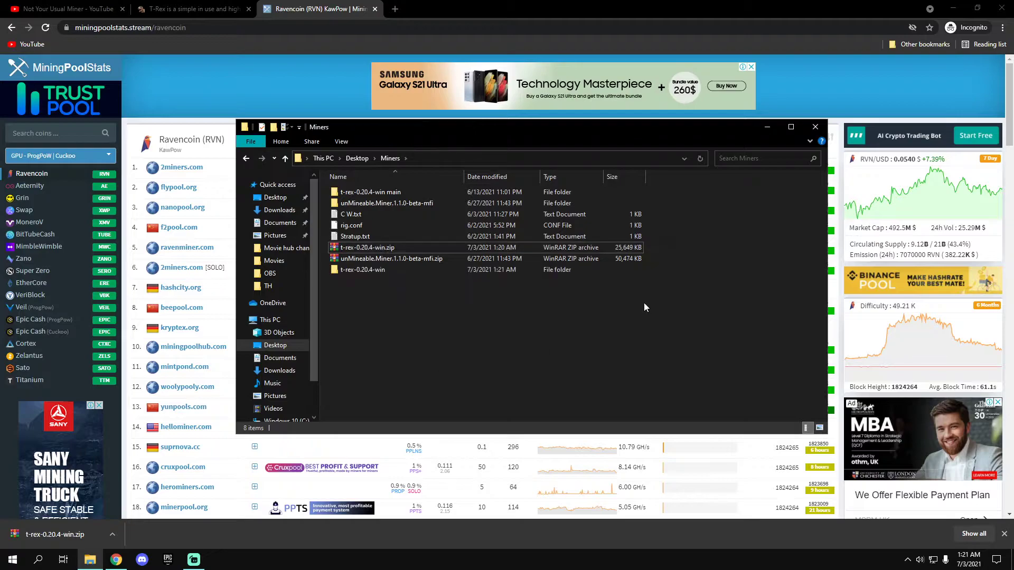
Show the extracted t-rex-0.20.4-win folder's contents with its RVN batch files.
{"action": "left_click", "coordinate": [370, 192]}
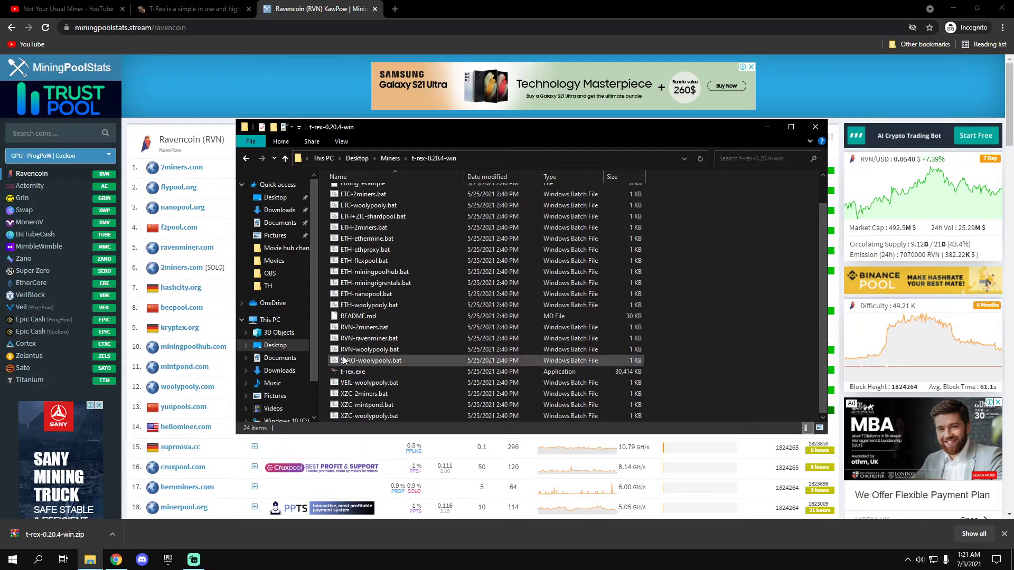
{"action": "mouse_move", "coordinate": [368, 328]}
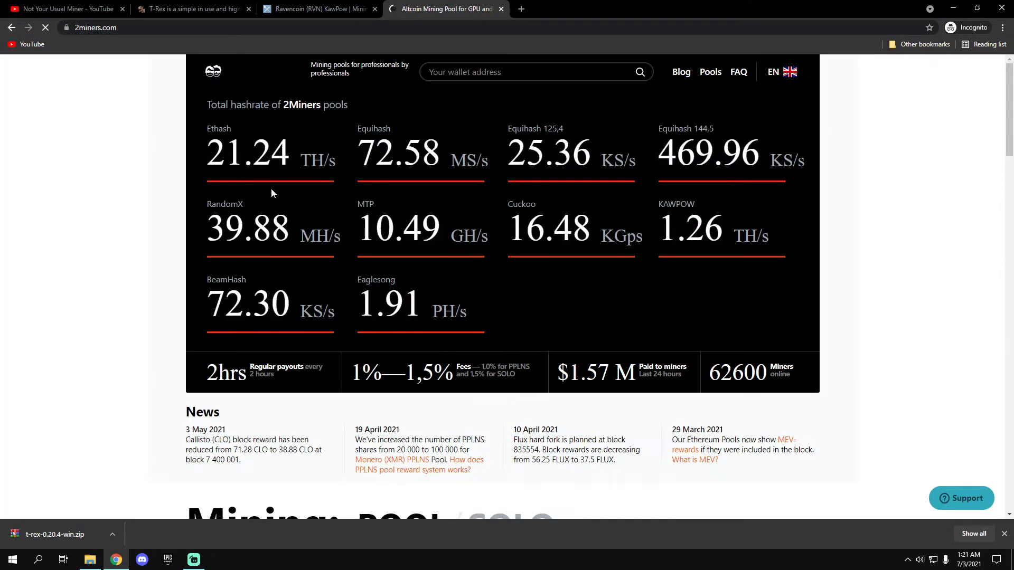
Reach the 2Miners Ravencoin 'How to Start Mining' page listing regional GPU servers.
{"action": "scroll", "scroll_direction": "down", "scroll_amount": 3}
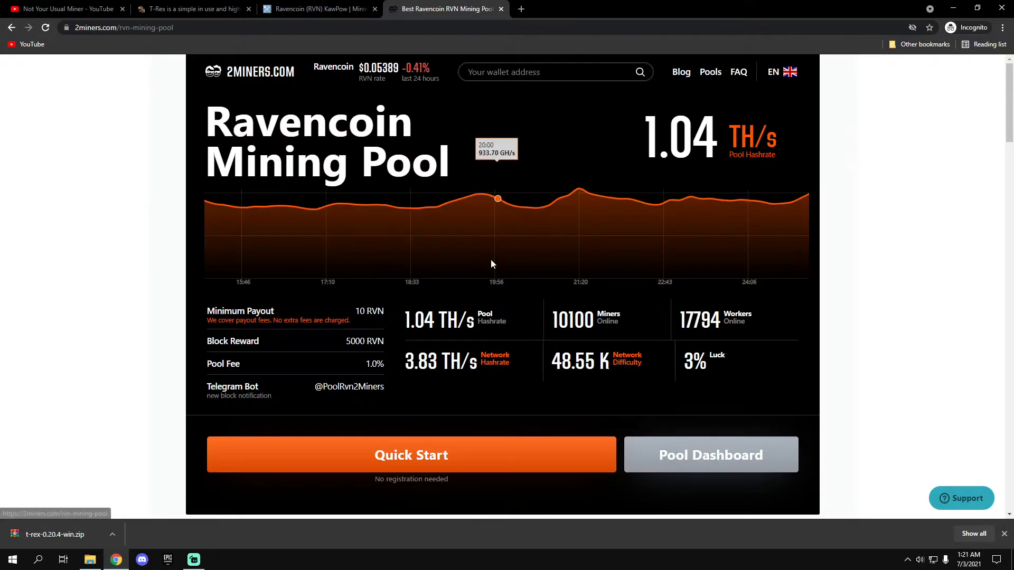
{"action": "left_click", "coordinate": [411, 455]}
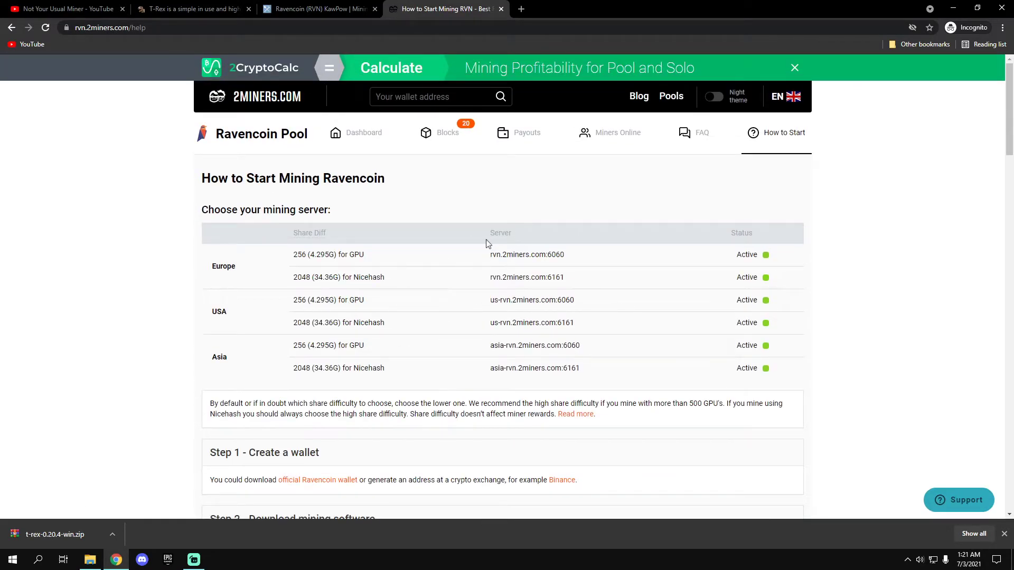
{"action": "mouse_move", "coordinate": [199, 249]}
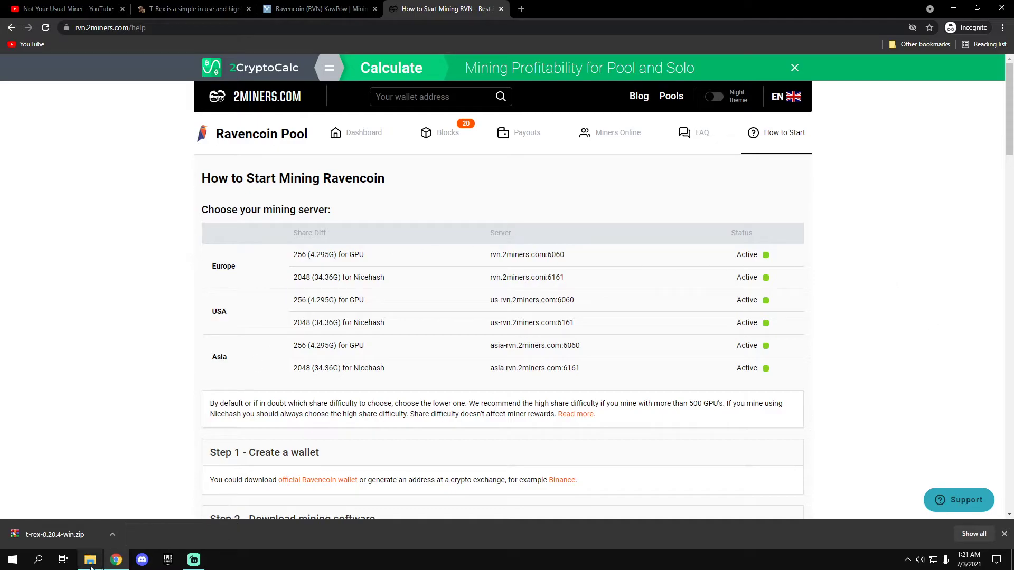
Bring RVN-2miners.bat from the t-rex-0.20.4-win folder into Notepad via Edit.
{"action": "left_click", "coordinate": [90, 560]}
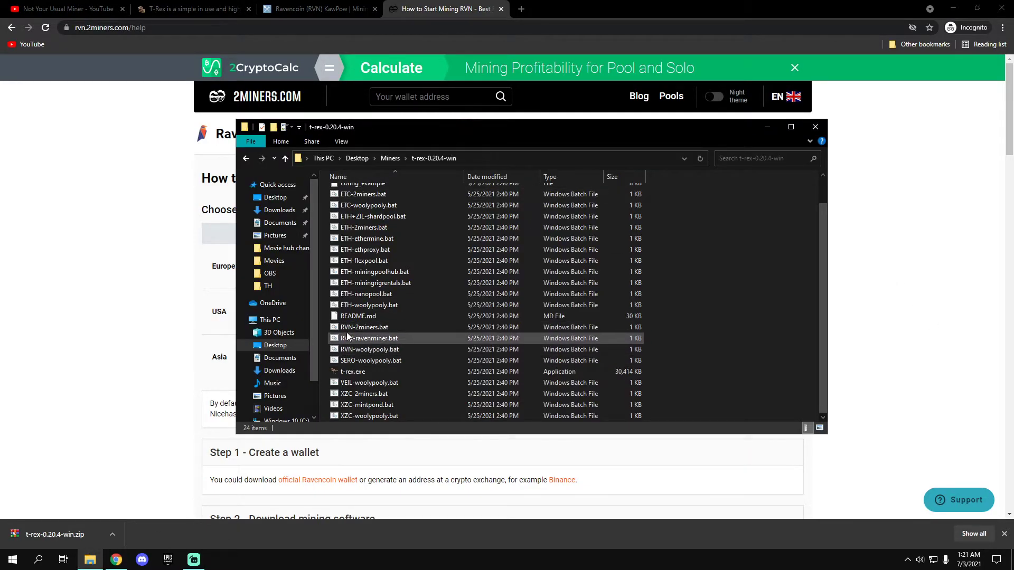
{"action": "left_click", "coordinate": [364, 327]}
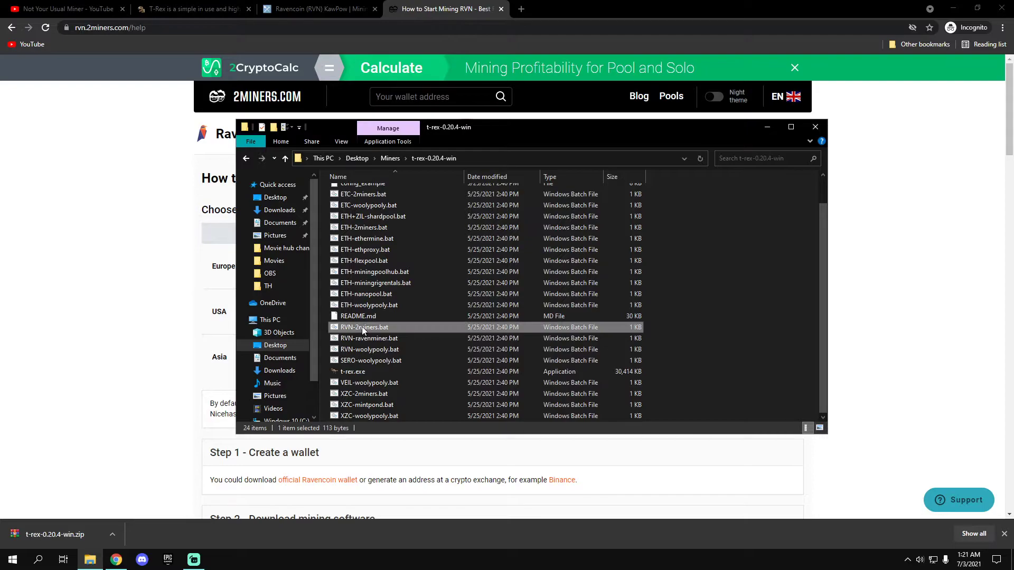
{"action": "right_click", "coordinate": [364, 328]}
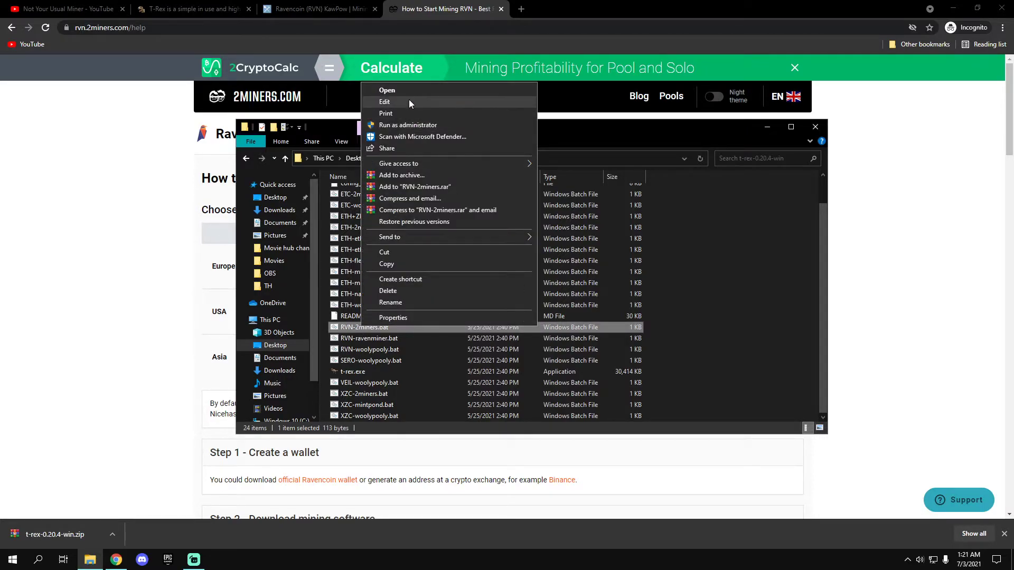
{"action": "left_click", "coordinate": [385, 101]}
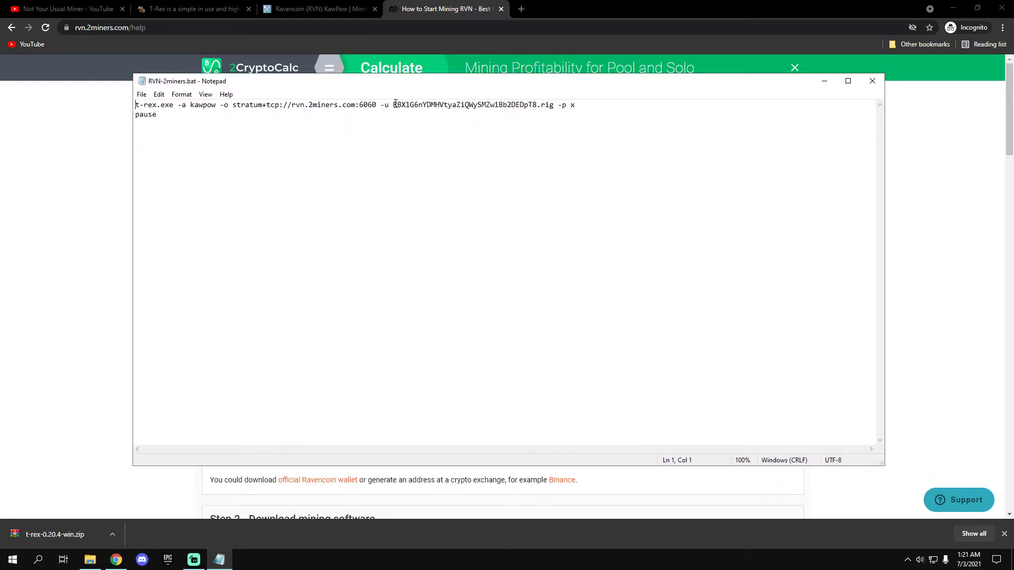
{"action": "left_click_drag", "start_coordinate": [393, 104], "coordinate": [500, 105]}
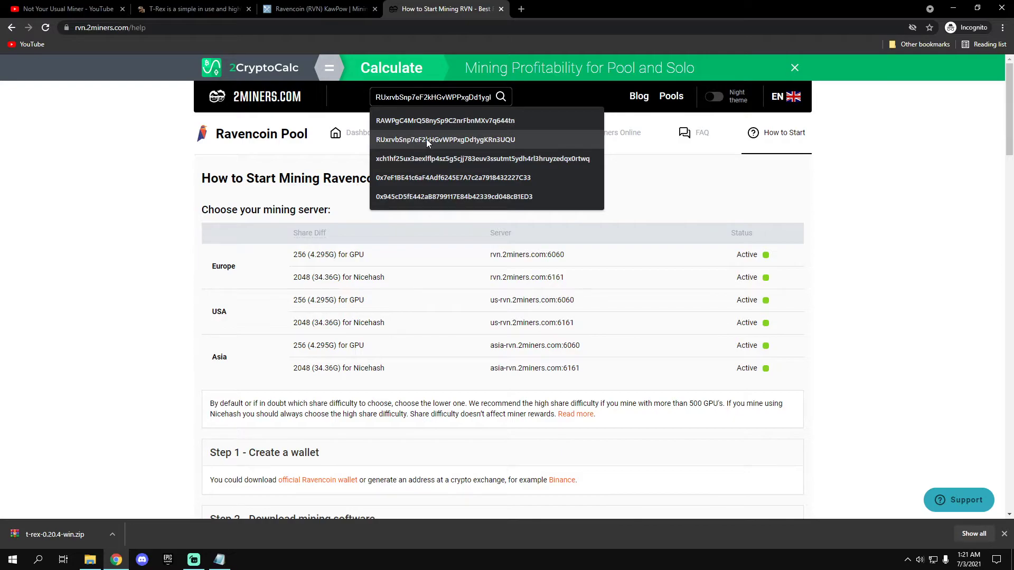
{"action": "left_click", "coordinate": [440, 140]}
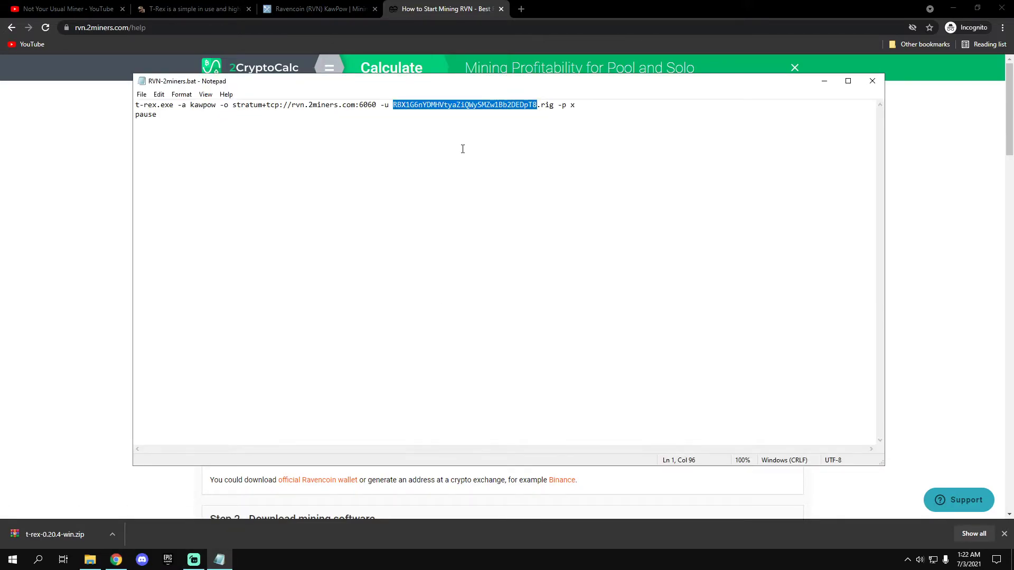
{"action": "type", "text": "RUxrvbSnp7eF2kHGvWPPxgDd1ygKRn3UQU"}
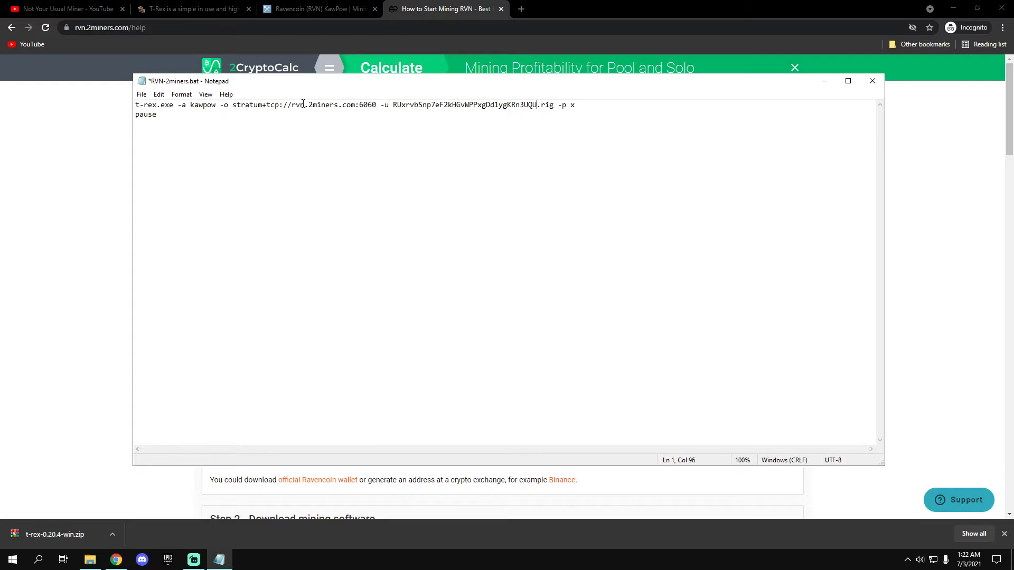
{"action": "left_click_drag", "start_coordinate": [291, 104], "coordinate": [370, 105]}
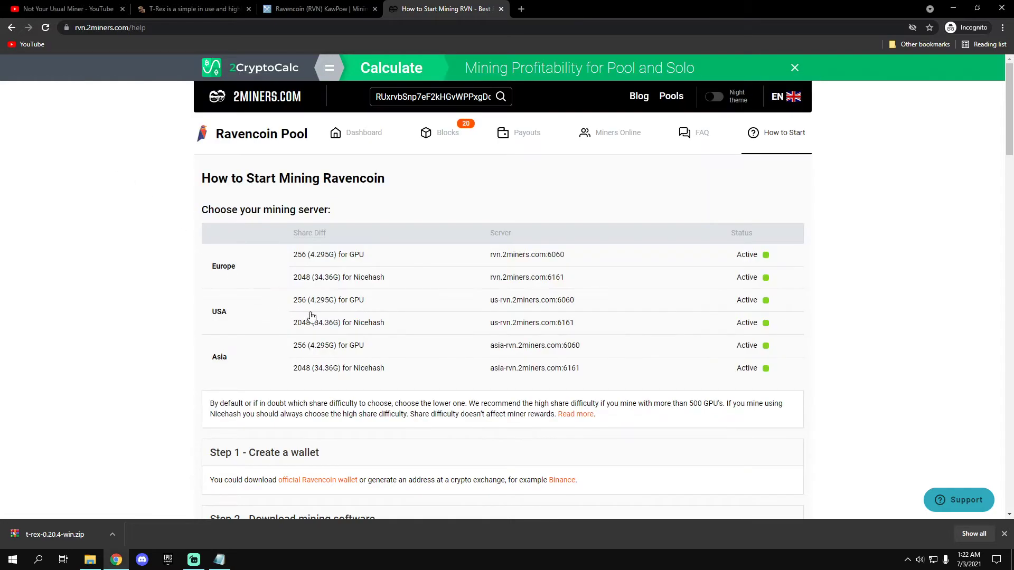
Change the pool server to us-rvn.2miners.com:6060 and save RVN-2miners.bat.
{"action": "double_click", "coordinate": [494, 254]}
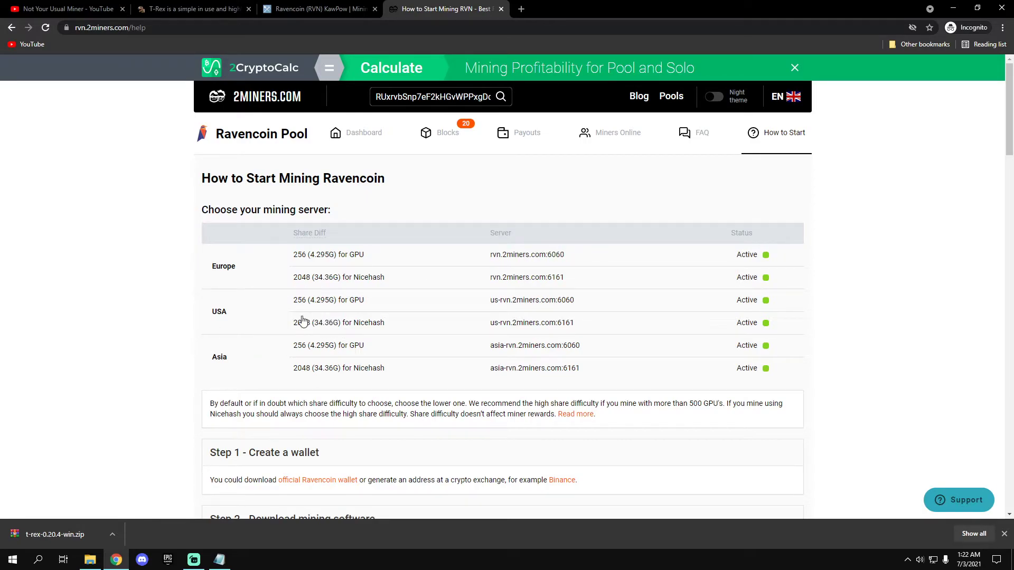
{"action": "mouse_move", "coordinate": [233, 395]}
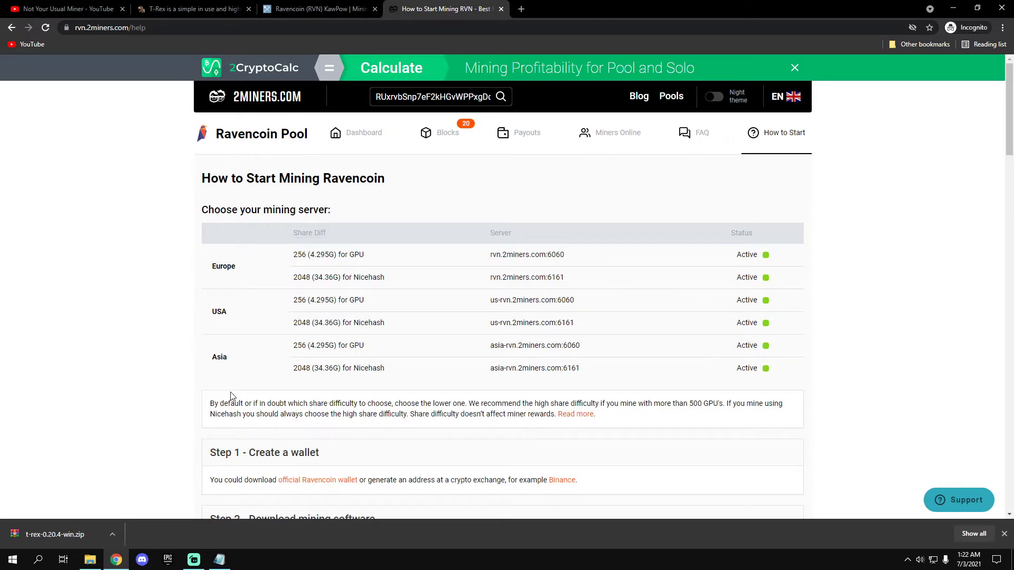
{"action": "mouse_move", "coordinate": [413, 333]}
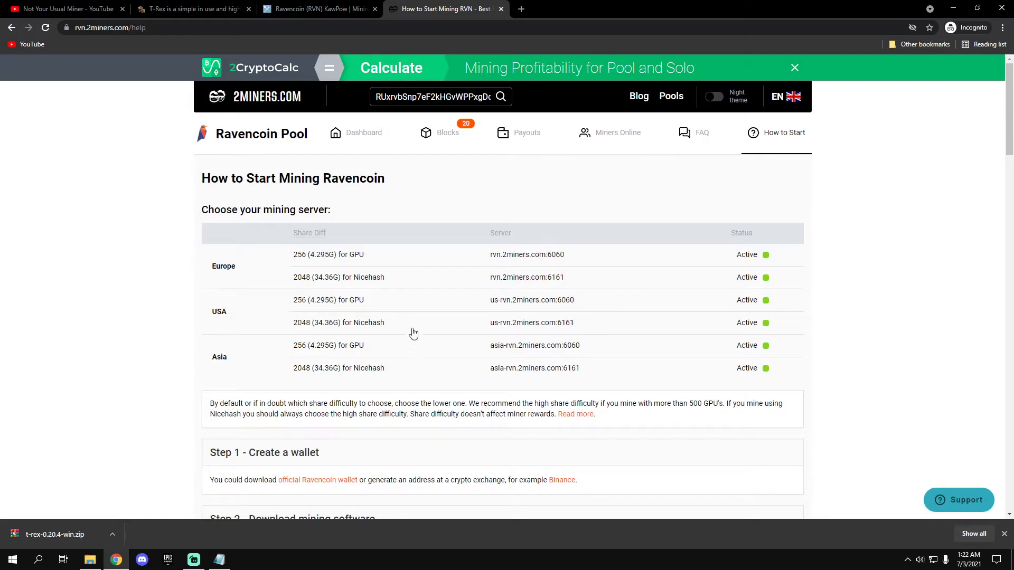
{"action": "mouse_move", "coordinate": [300, 317]}
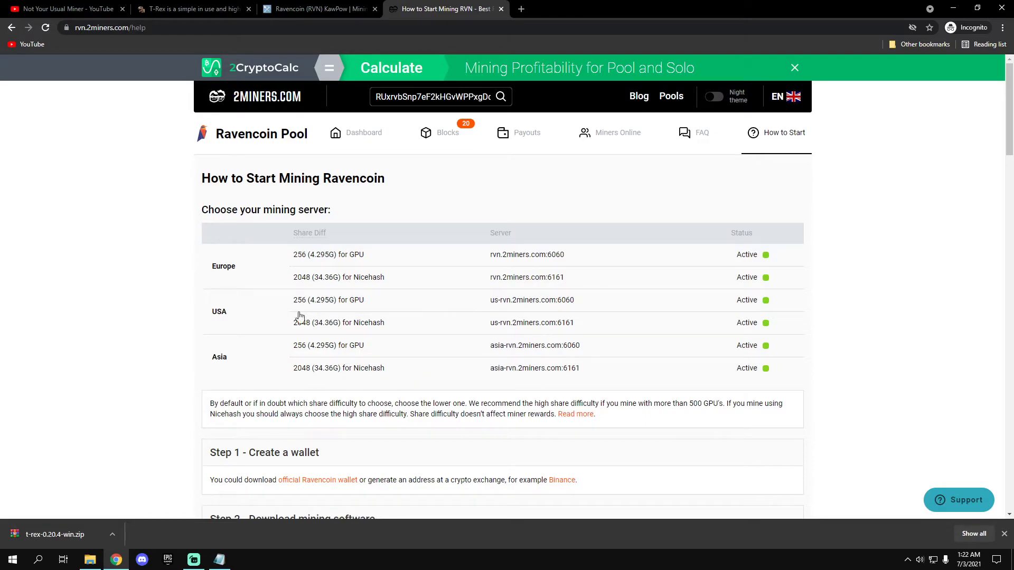
{"action": "mouse_move", "coordinate": [208, 314]}
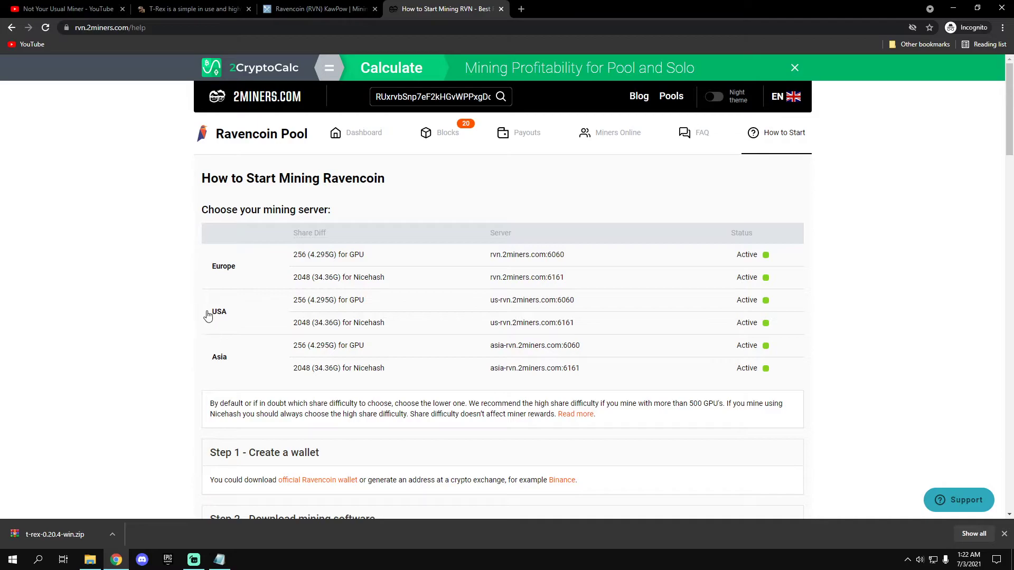
{"action": "double_click", "coordinate": [500, 300]}
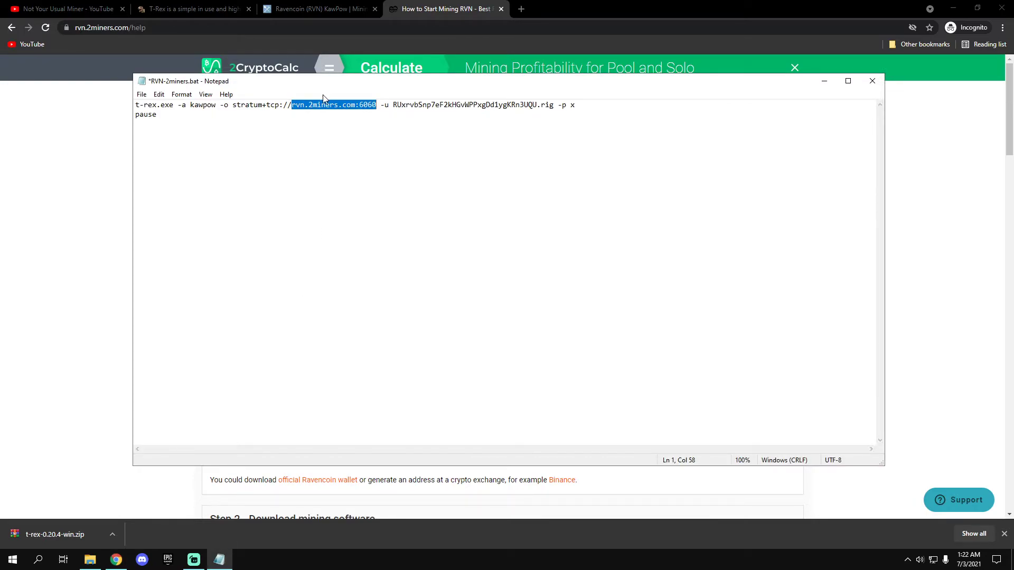
{"action": "type", "text": "us-rvn.2miners.com:6060"}
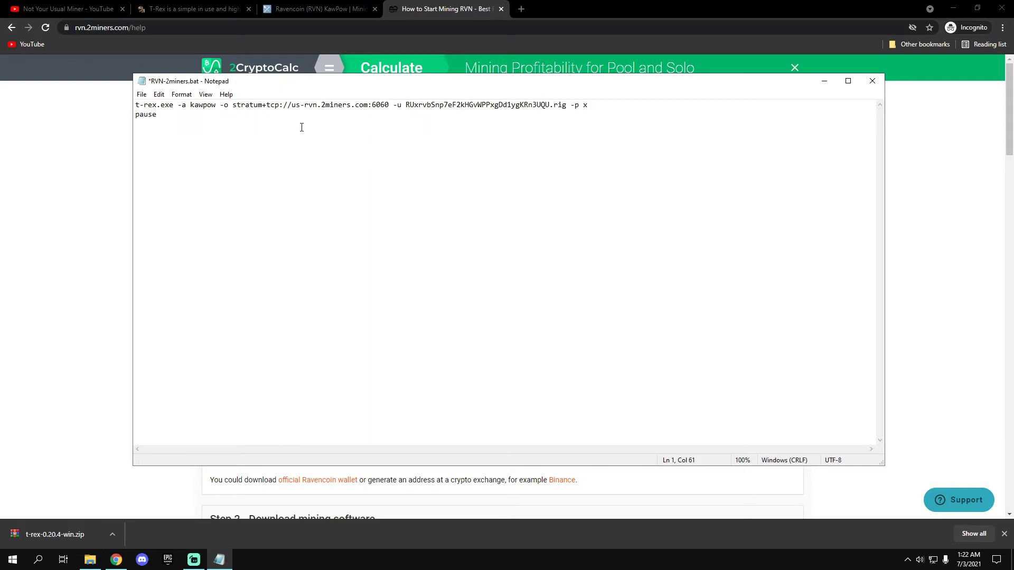
{"action": "key", "text": "Ctrl+s"}
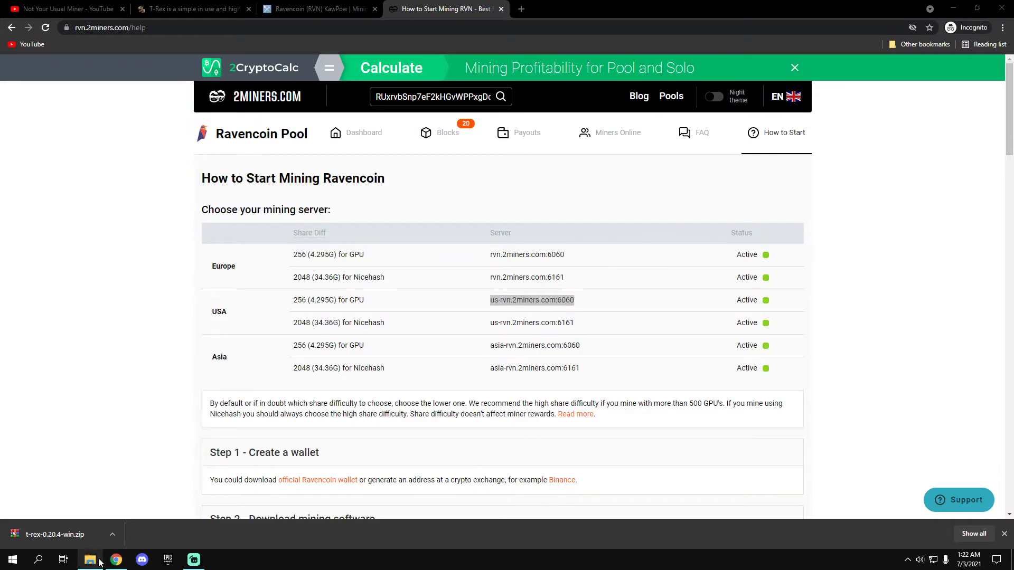
Run RVN-2miners.bat so T-Rex authorizes on us-rvn.2miners.com:6060 and starts the DAG.
{"action": "double_click", "coordinate": [363, 328]}
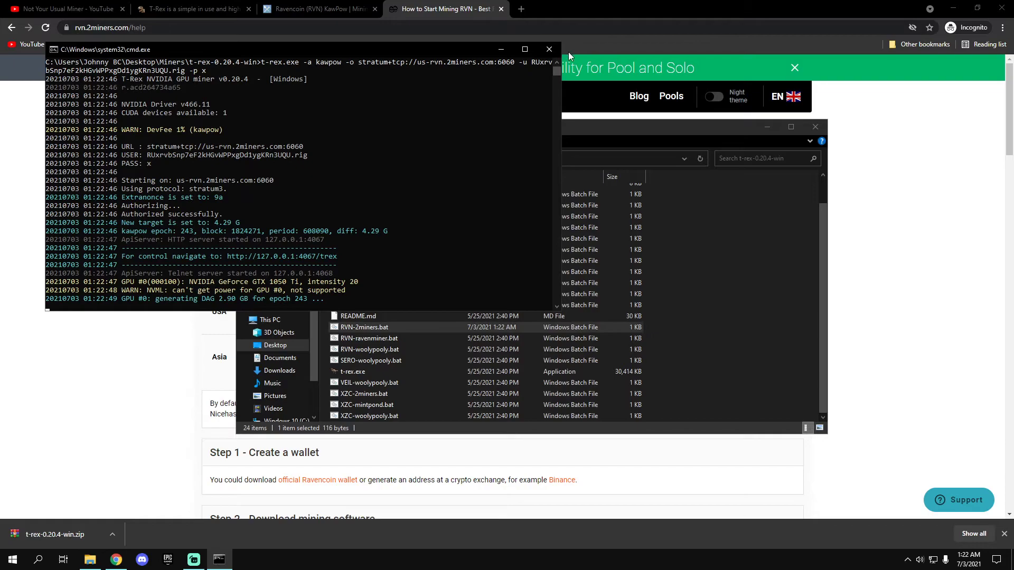
{"action": "right_click", "coordinate": [363, 327]}
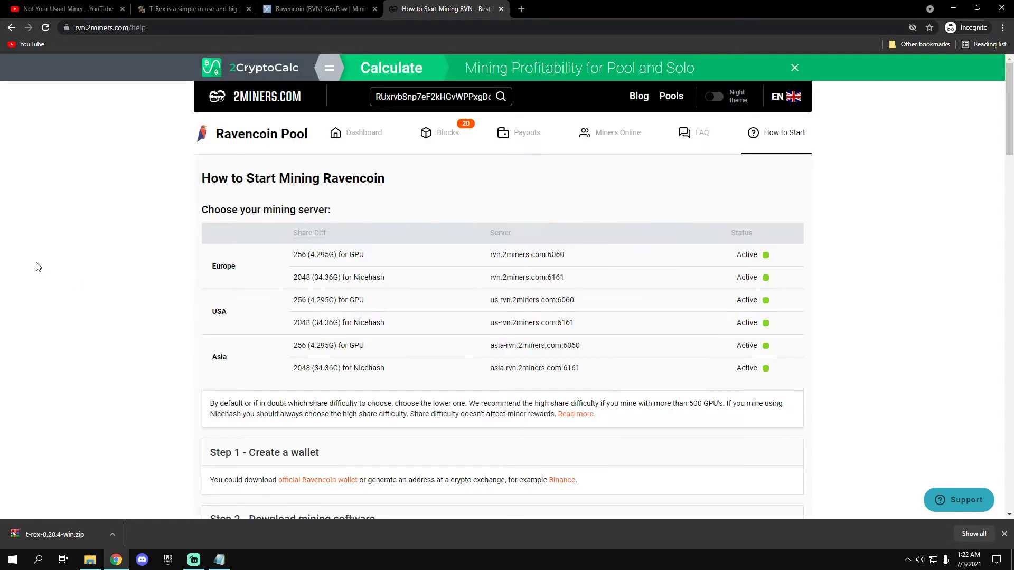
{"action": "mouse_move", "coordinate": [476, 260]}
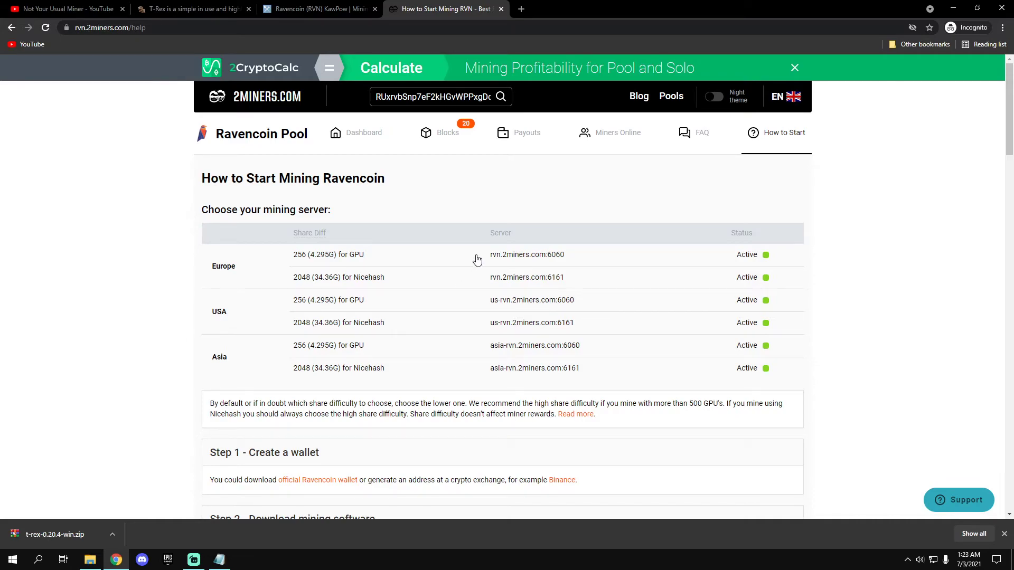
Reopen RVN-2miners.bat in Notepad and select the us-rvn.2miners.com server address.
{"action": "double_click", "coordinate": [526, 255]}
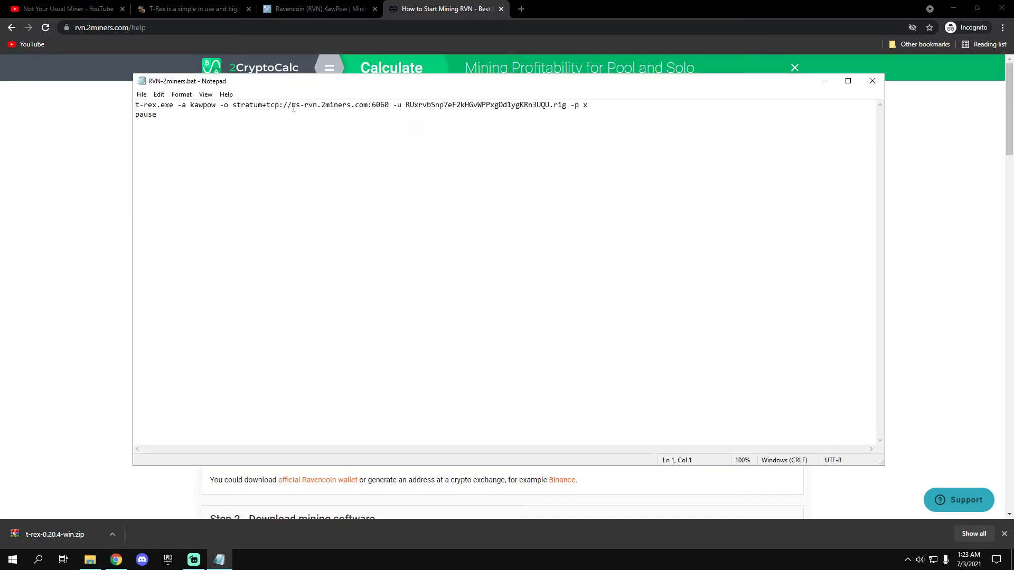
{"action": "left_click_drag", "start_coordinate": [290, 104], "coordinate": [387, 105]}
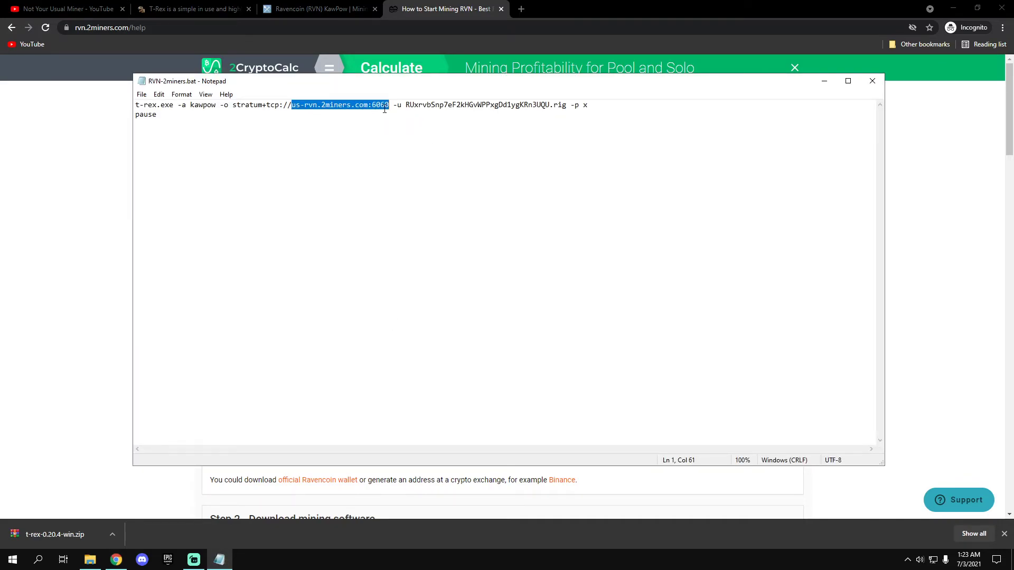